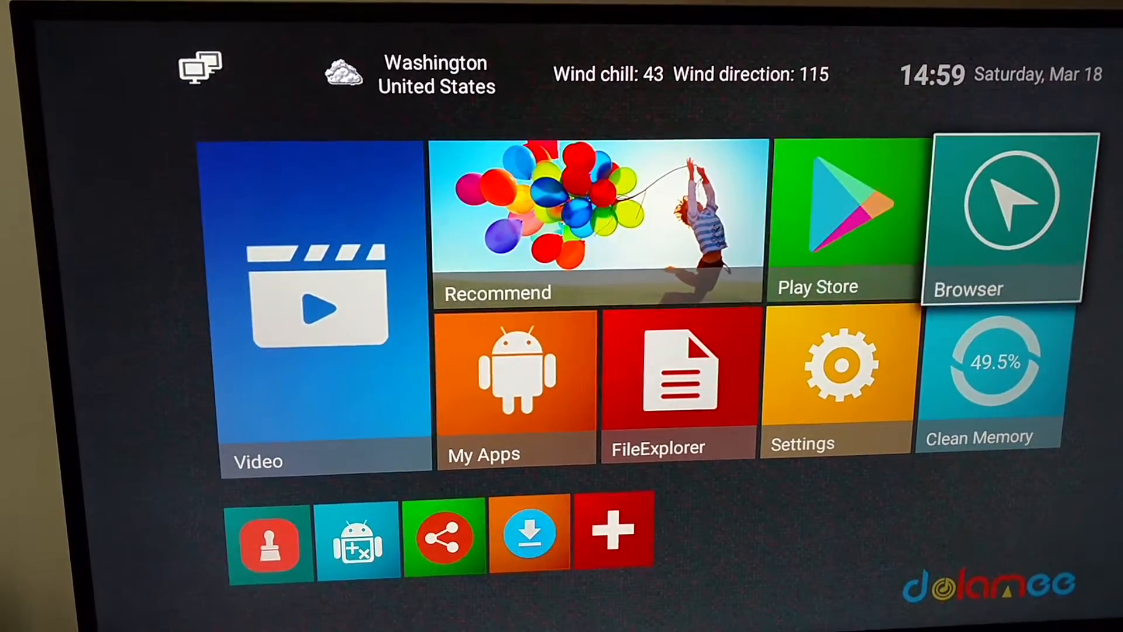
Open the Browser tile and search Google for "kodi download"
left_click(1008, 199)
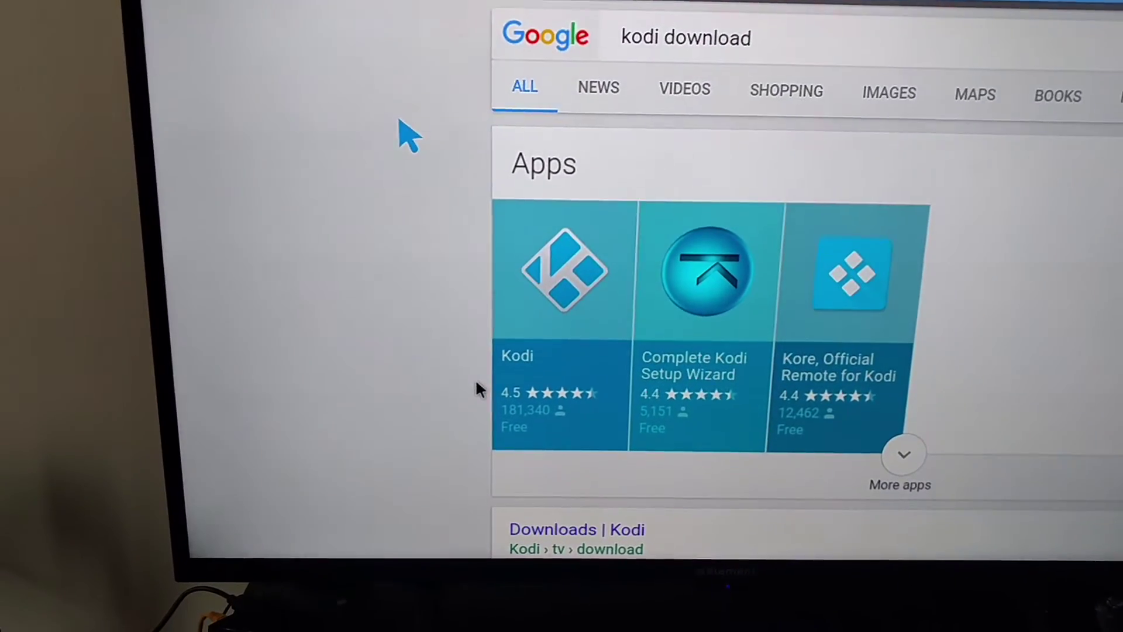
Scroll past the Apps carousel and open the "Downloads | Kodi" result
scroll("down", 3)
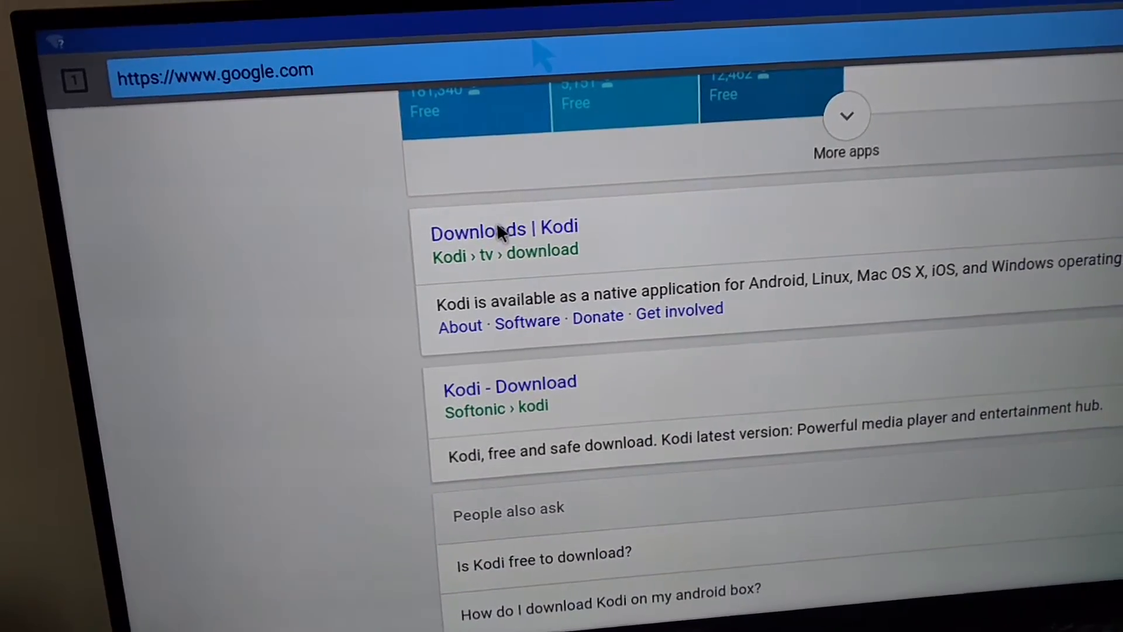
left_click(500, 230)
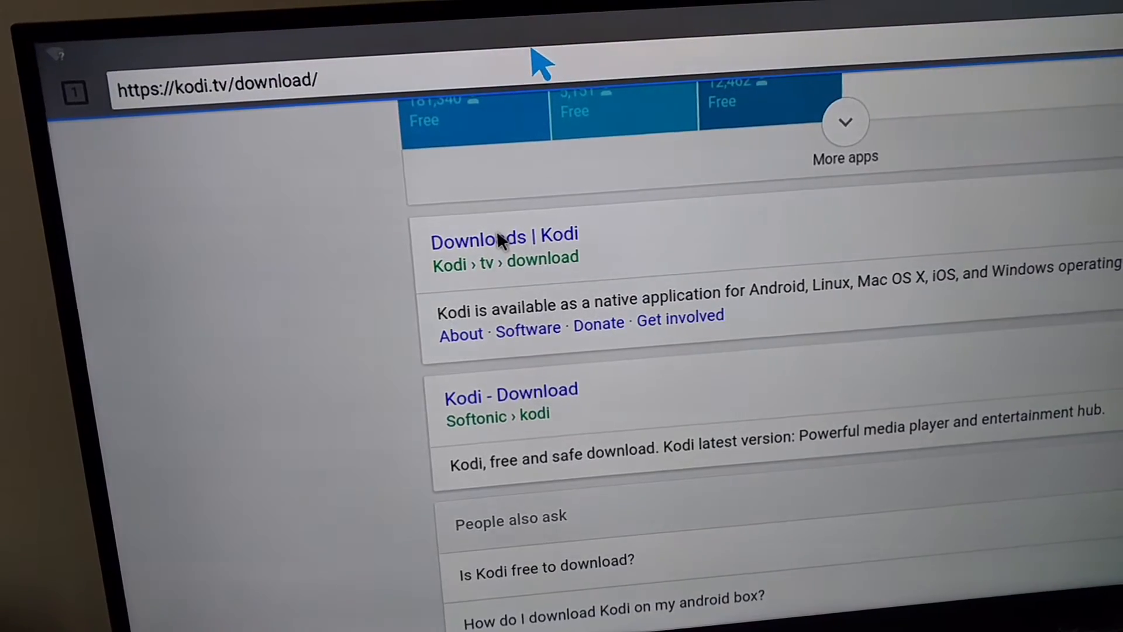
Scroll kodi.tv/download down to the Kodi v17.0 Krypton current release section
left_click(502, 236)
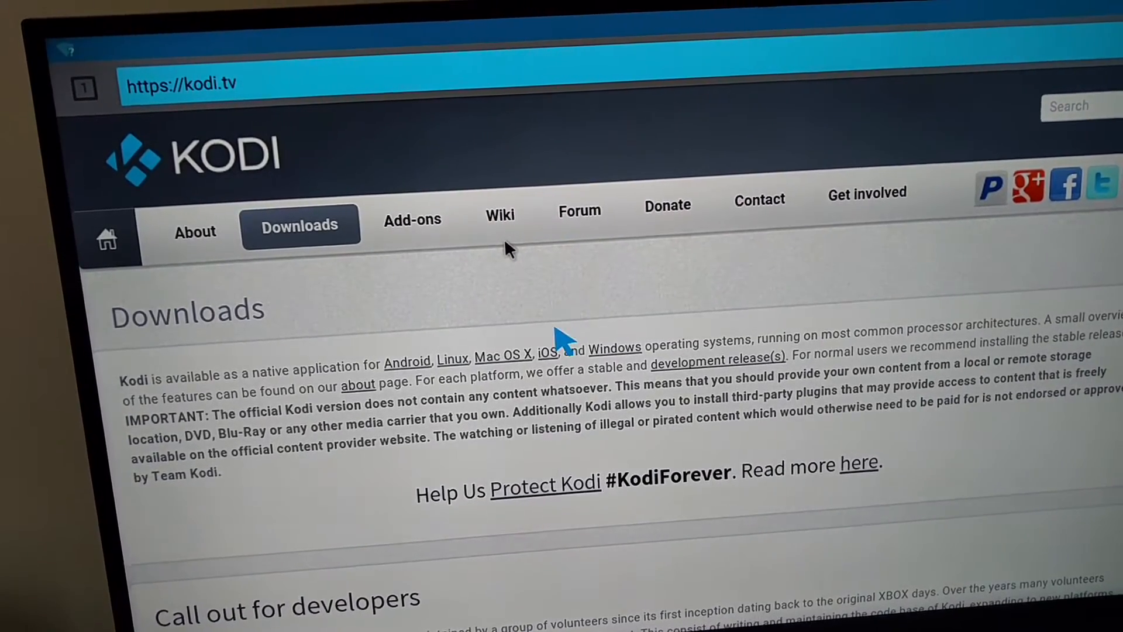
scroll("down", 3)
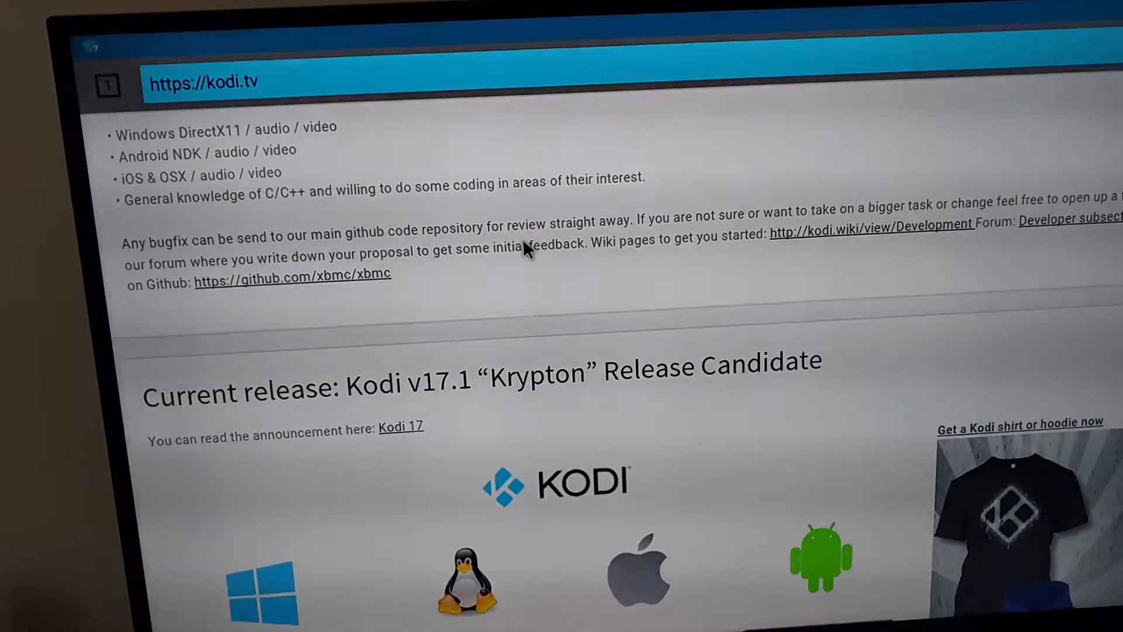
scroll("down", 3)
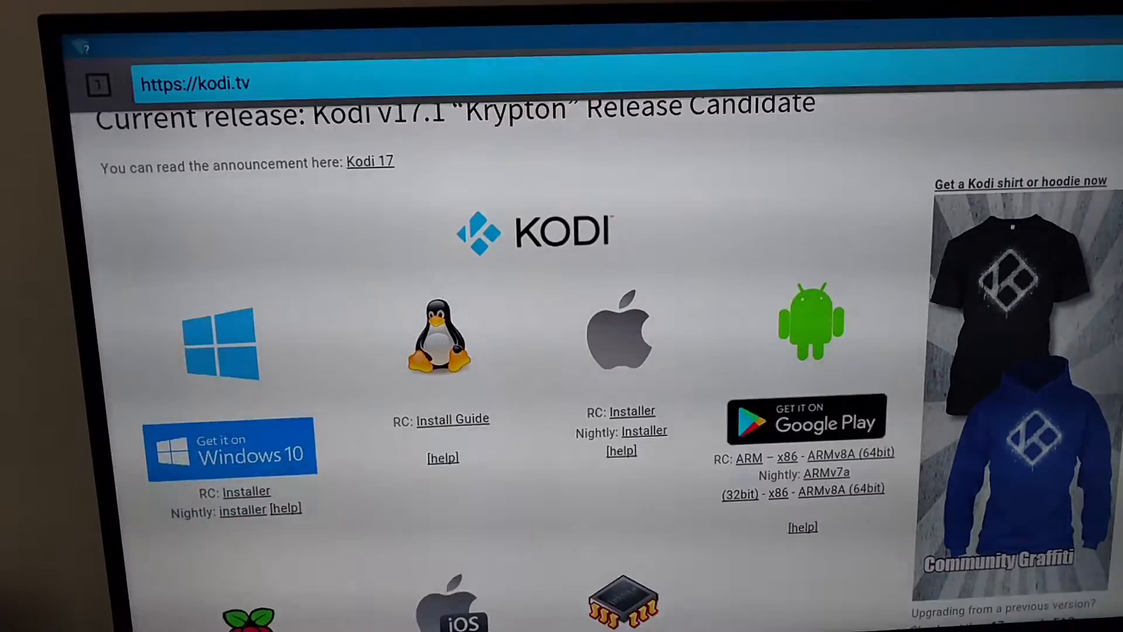
scroll("down", 3)
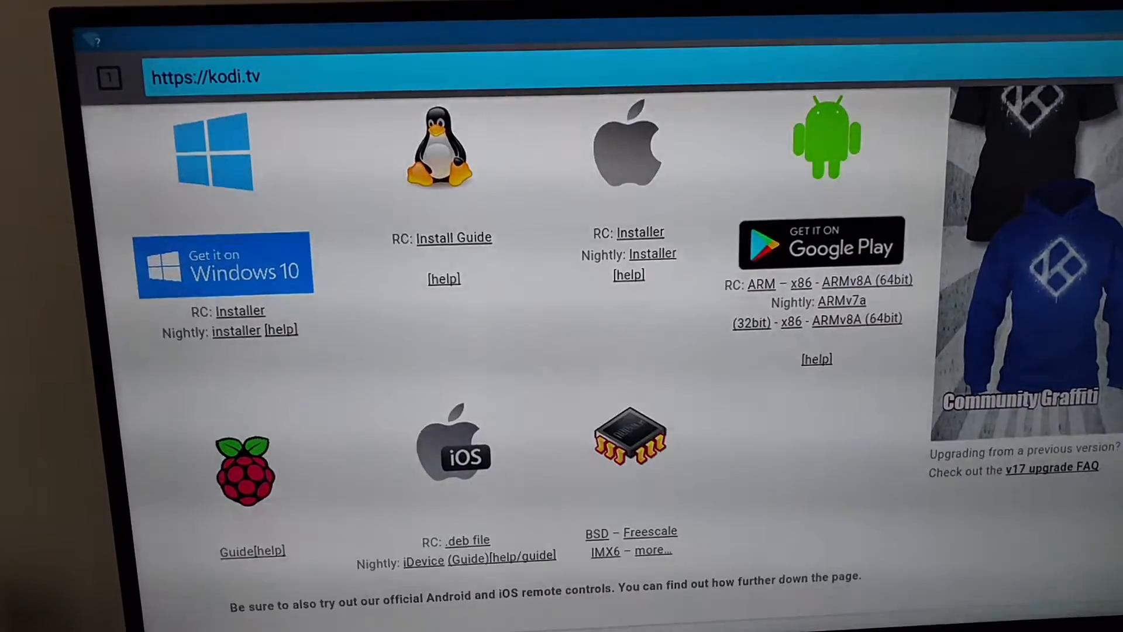
scroll("down", 3)
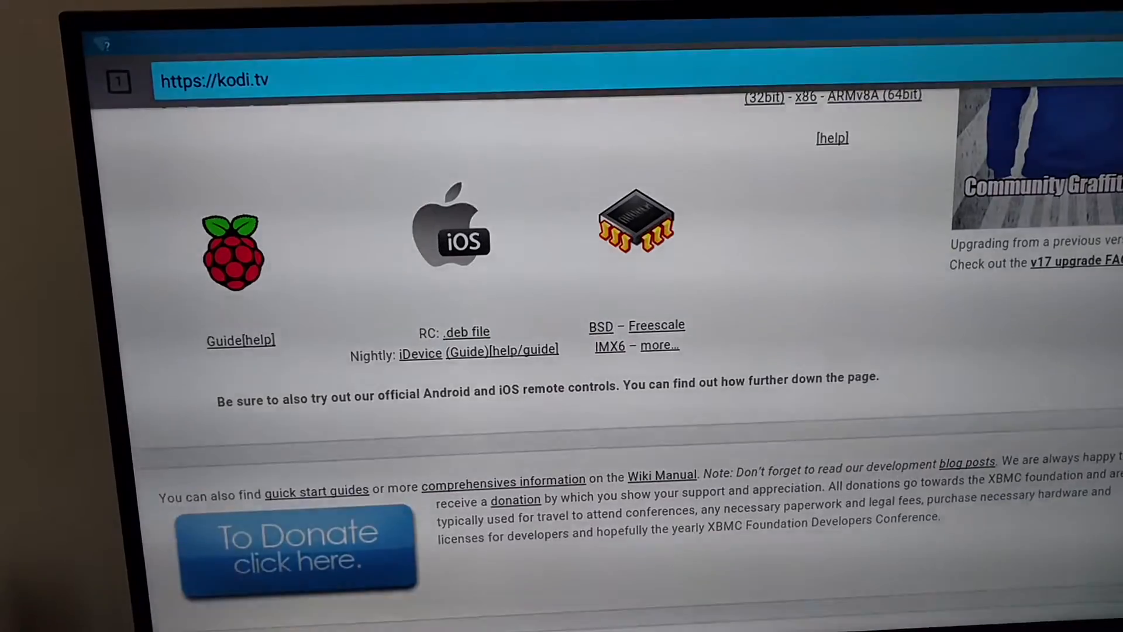
scroll("down", 3)
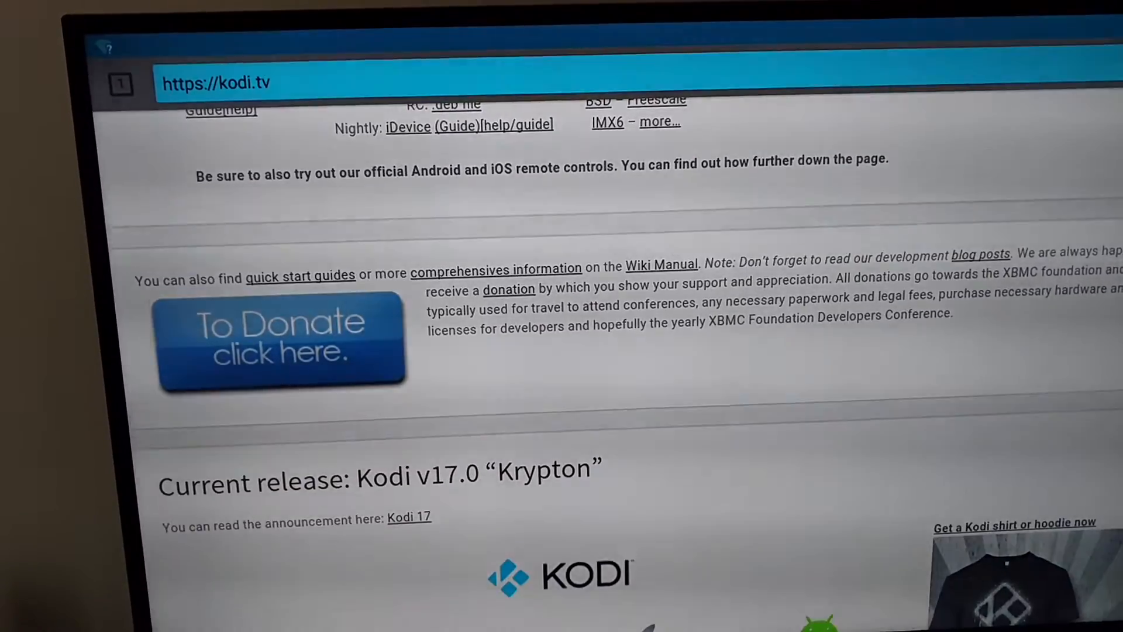
scroll("down", 3)
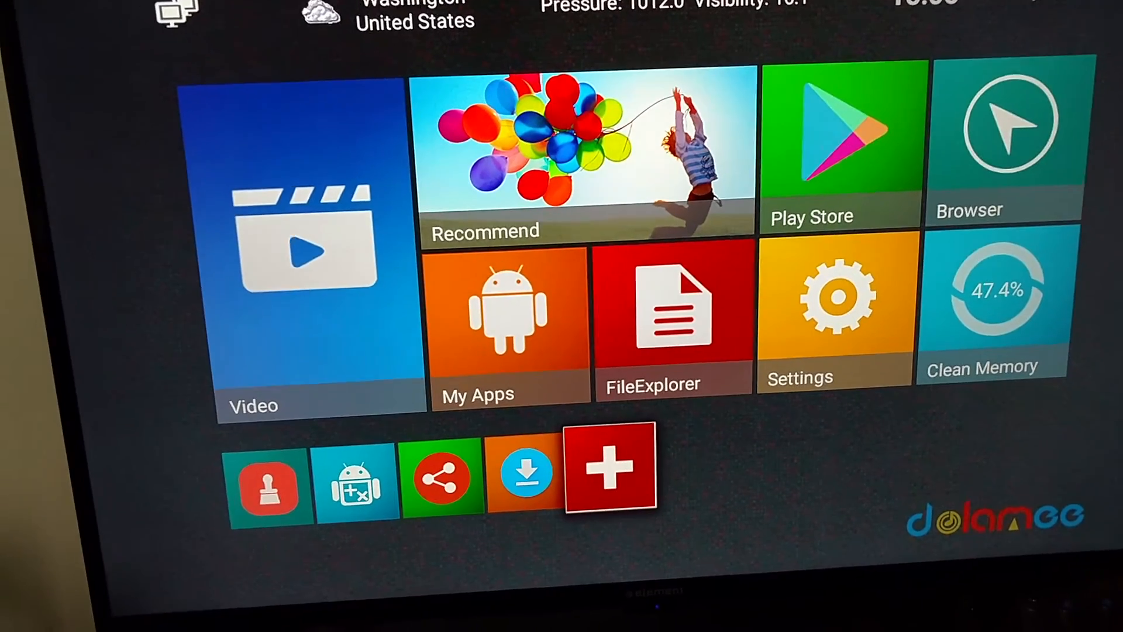
Pin Kodi from the app grid as a home-screen shortcut and launch it
left_click(608, 469)
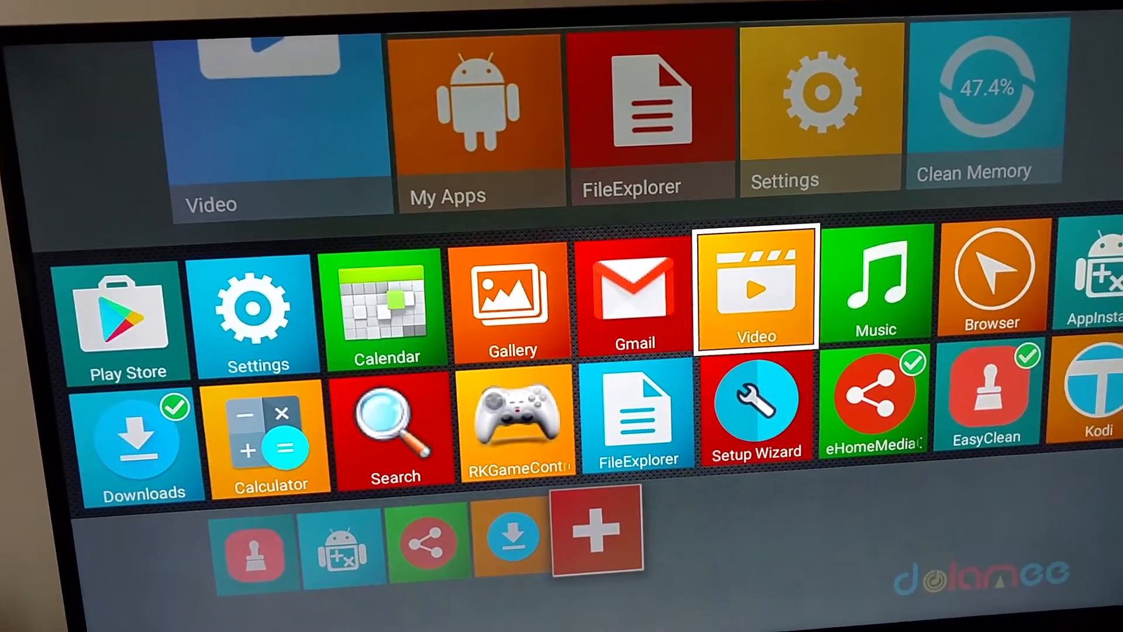
key("right")
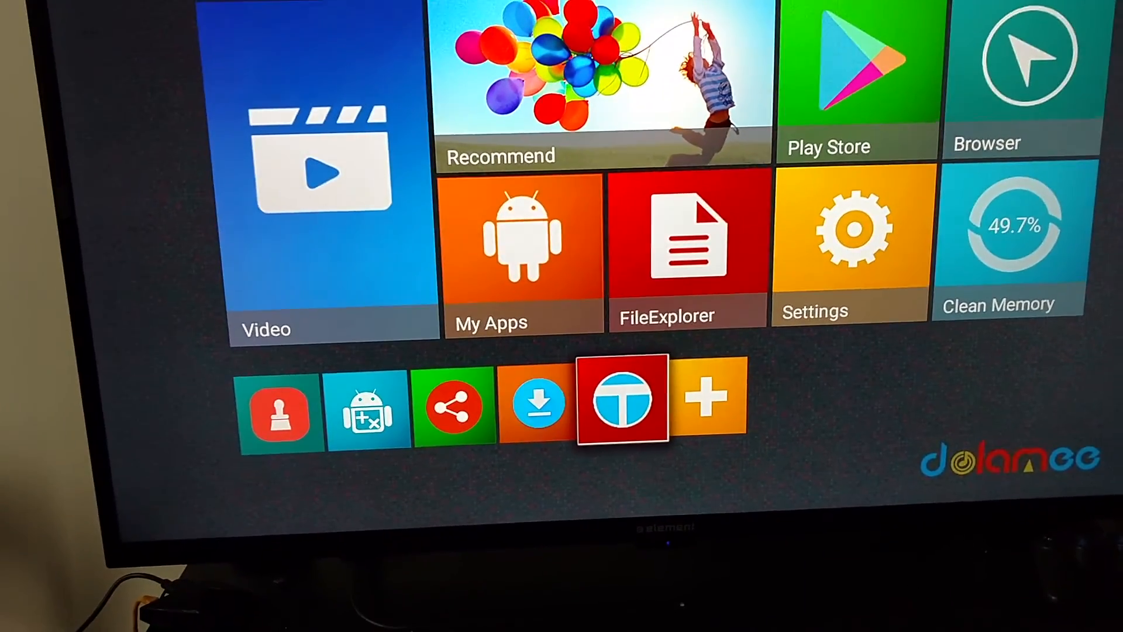
left_click(622, 400)
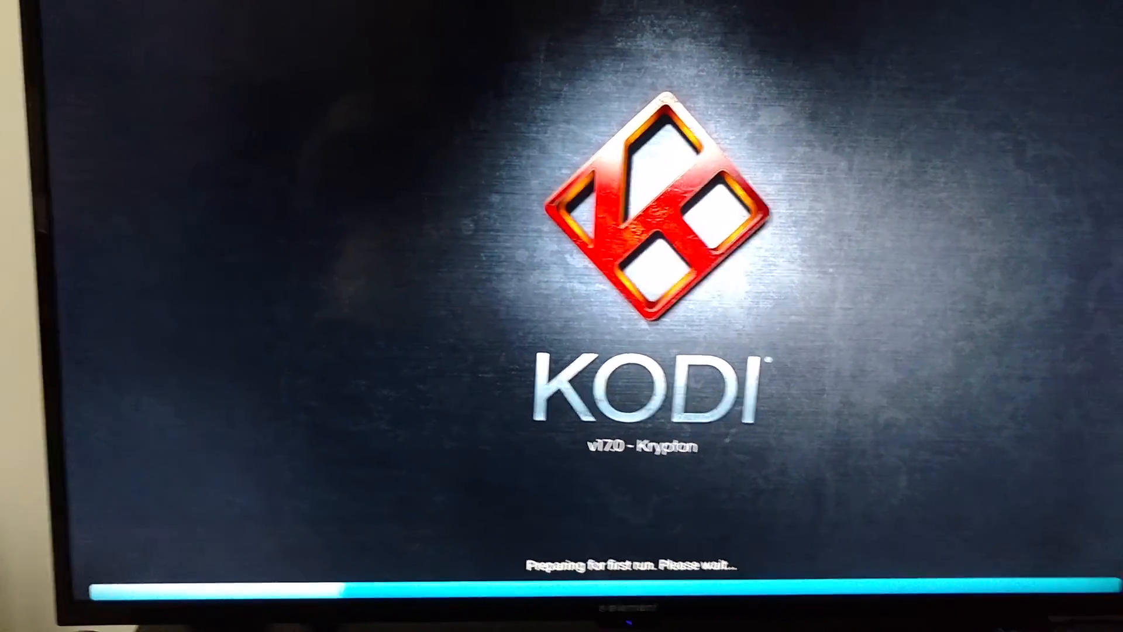